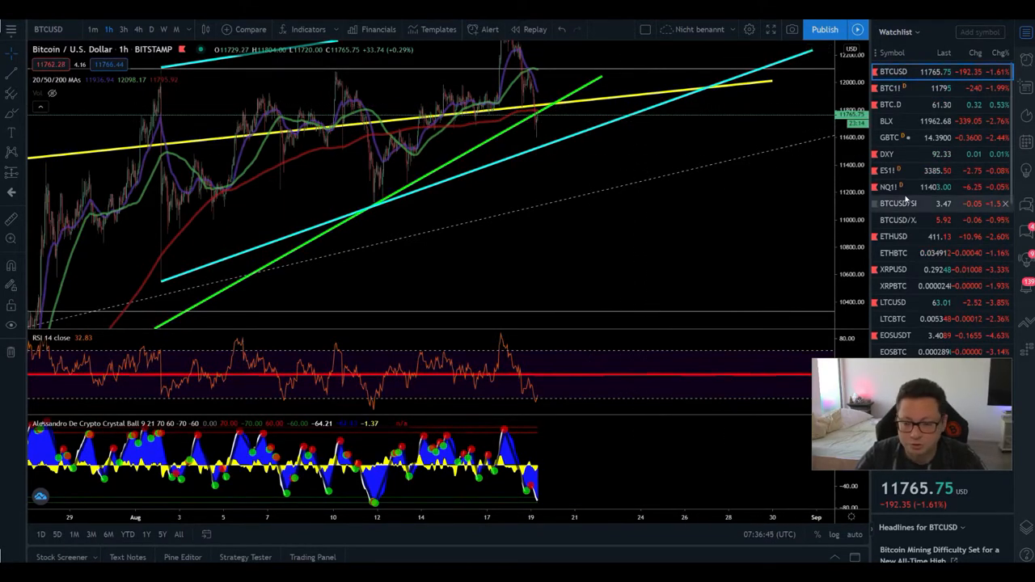
# Step: Review the Bitstamp chart, compare with the CME Bitcoin futures chart, then return to Bitstamp BTCUSD
pyautogui.scroll(-3)
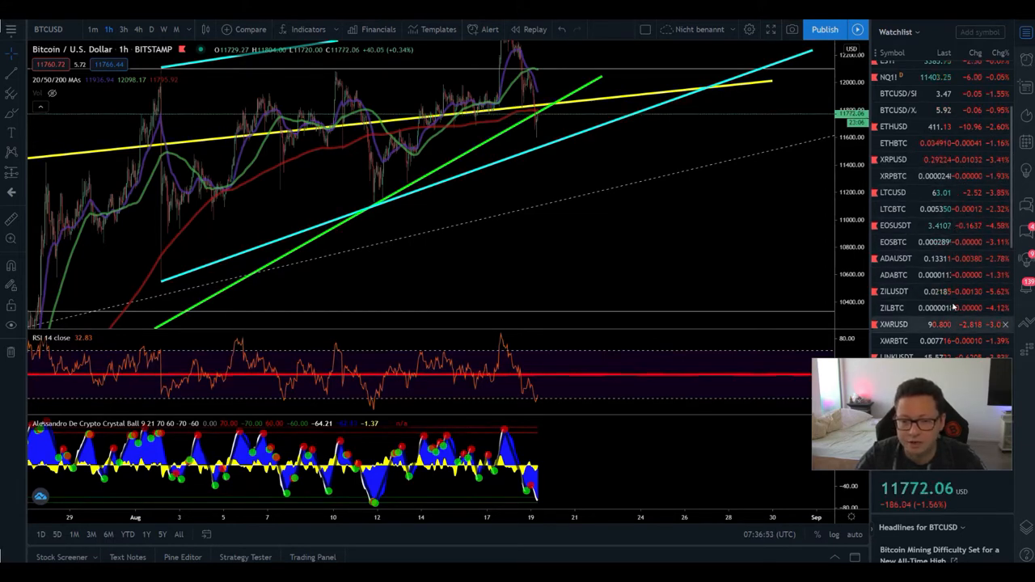
pyautogui.scroll(-3)
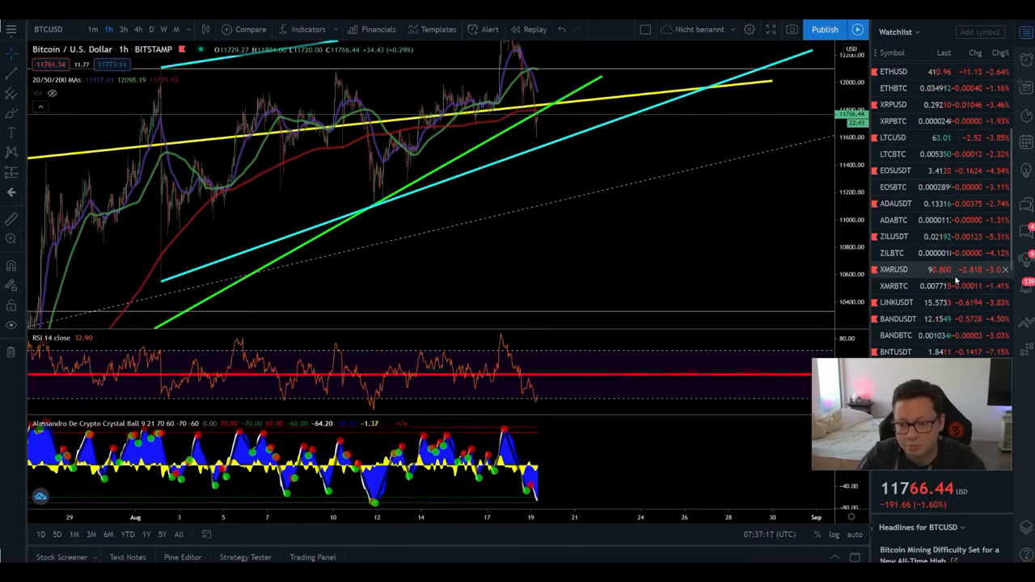
pyautogui.scroll(-3)
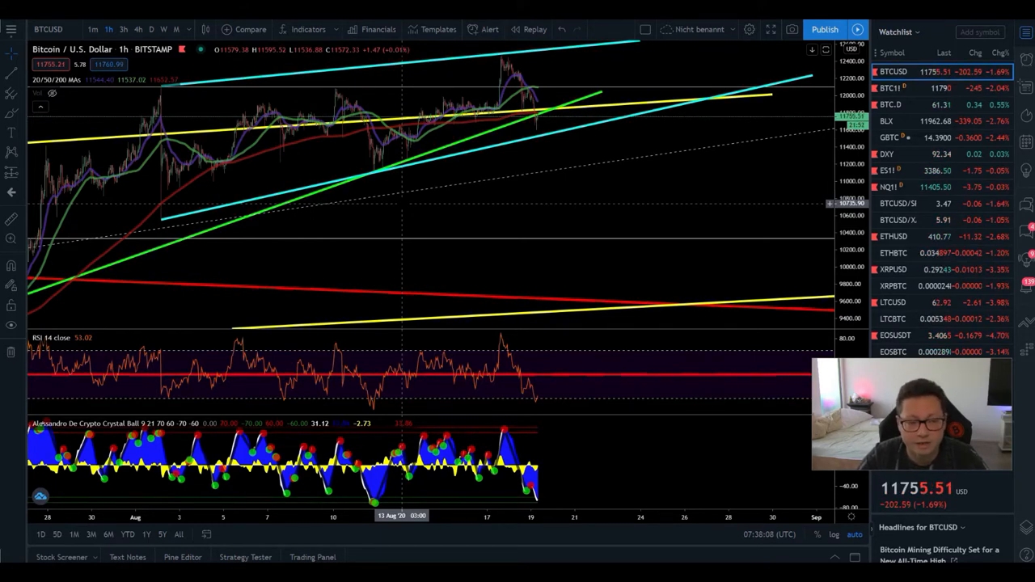
pyautogui.moveTo(420, 211)
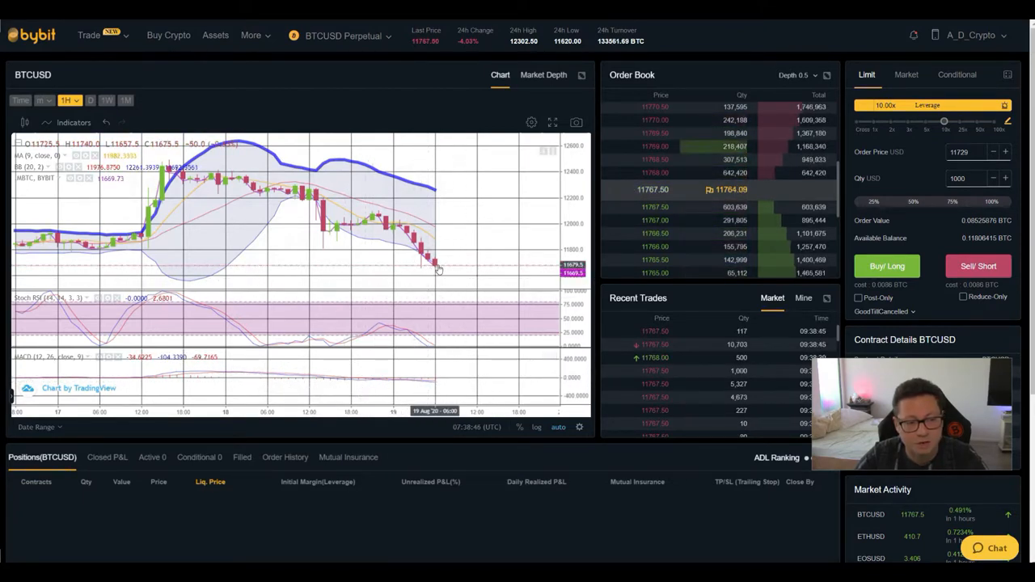
pyautogui.moveTo(442, 227)
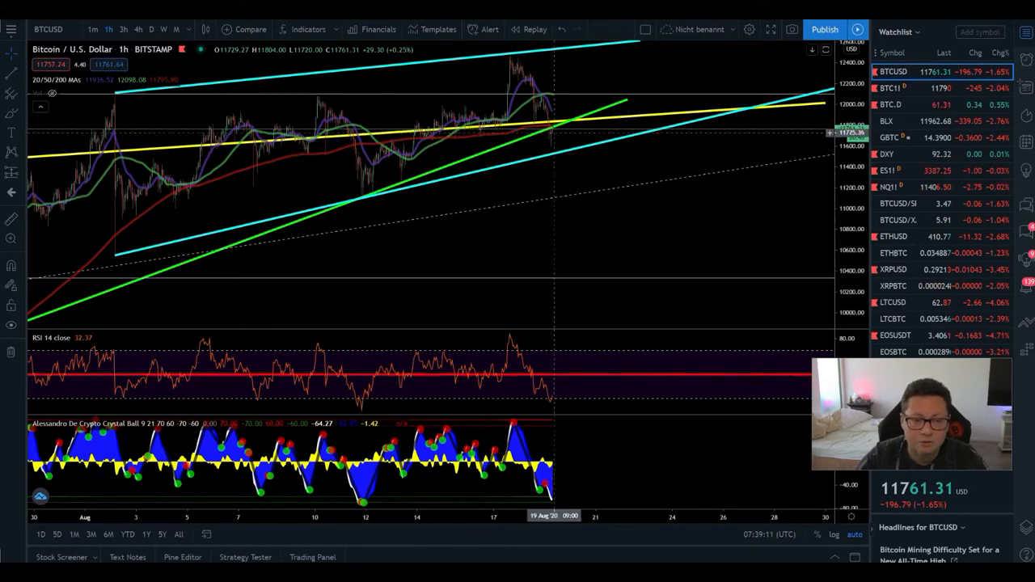
pyautogui.moveTo(558, 155)
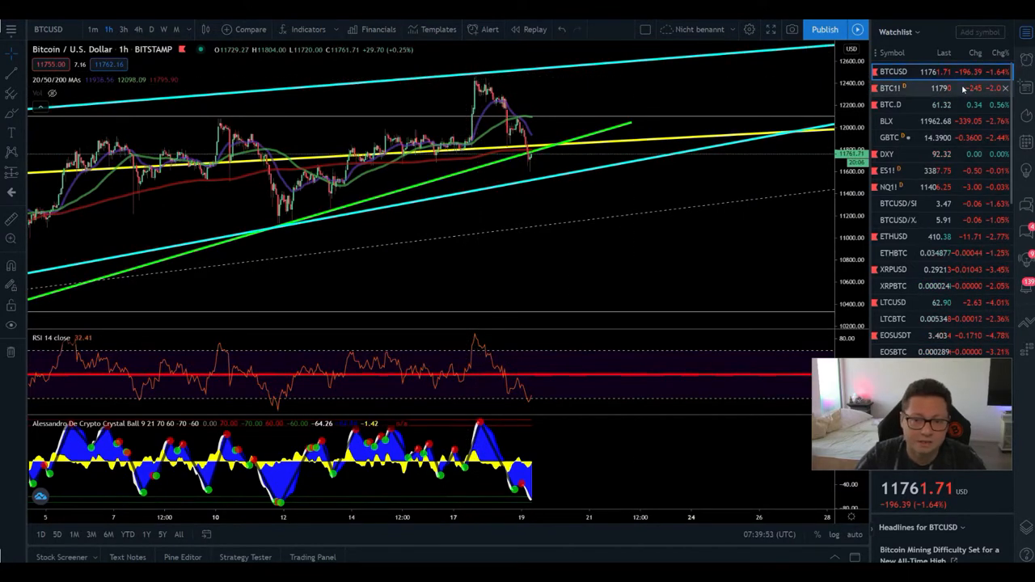
pyautogui.click(892, 87)
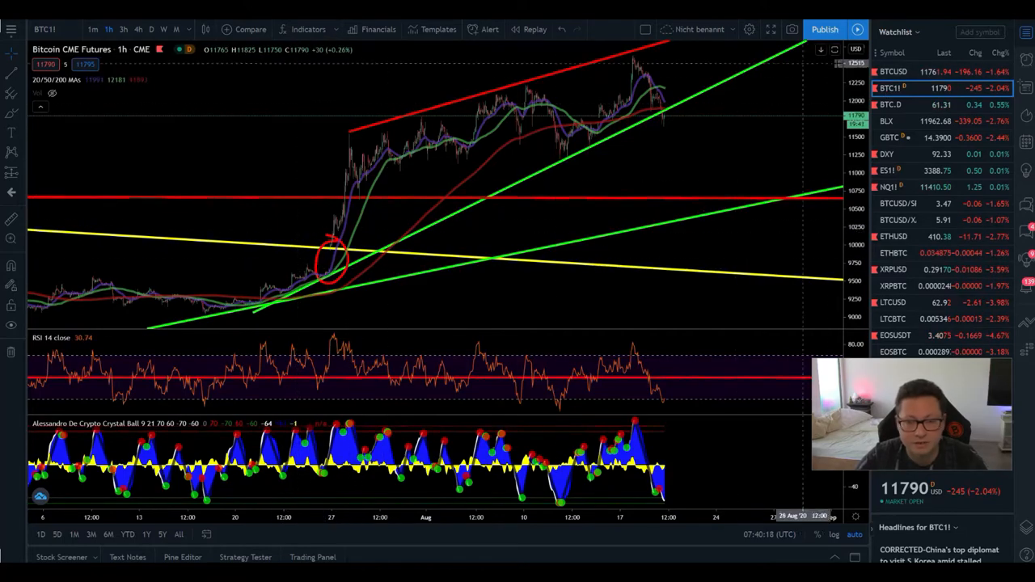
pyautogui.click(893, 72)
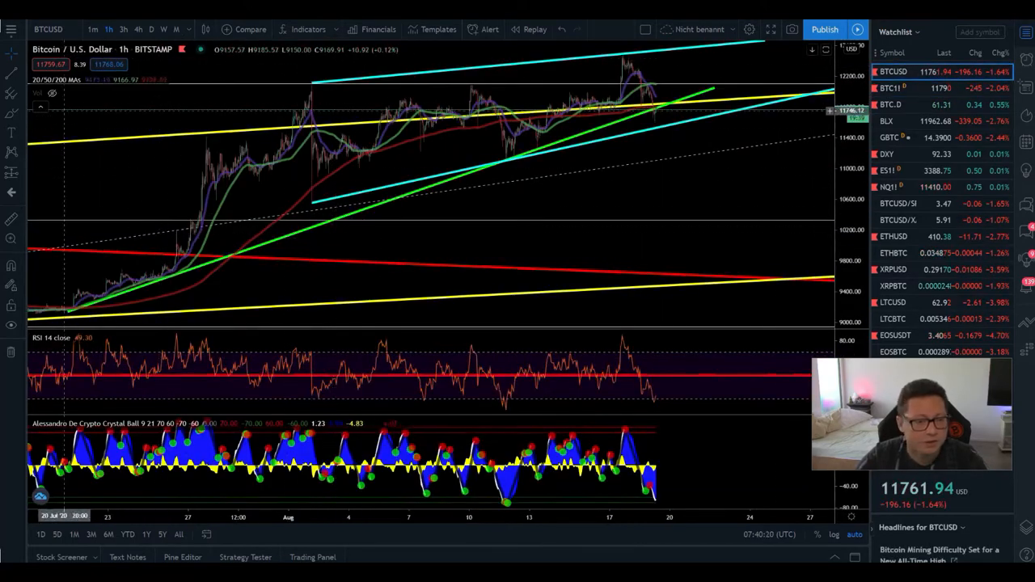
# Step: Switch to Bybit's BTCUSD perpetual page and choose a different chart timeframe
pyautogui.click(138, 29)
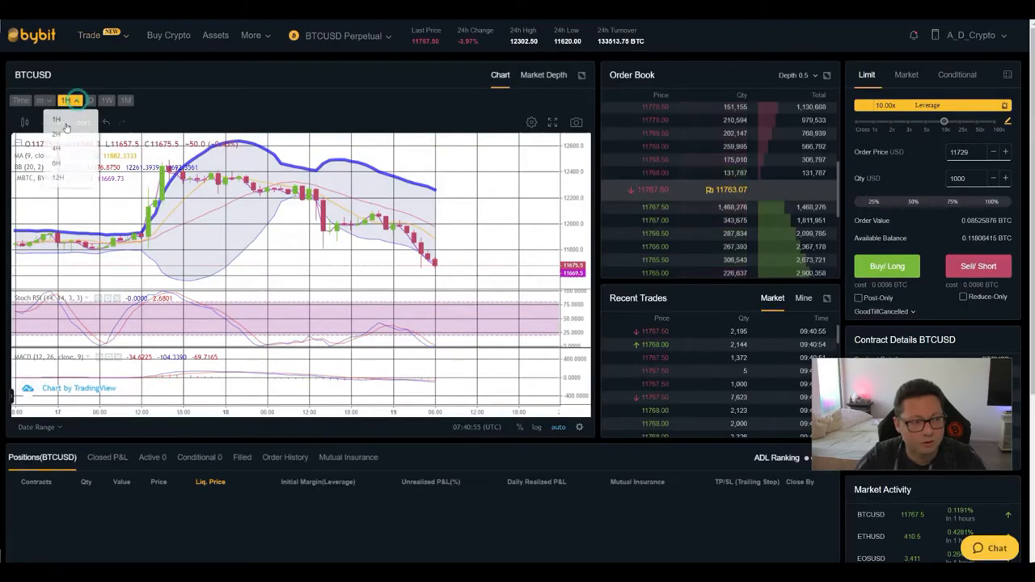
pyautogui.click(64, 101)
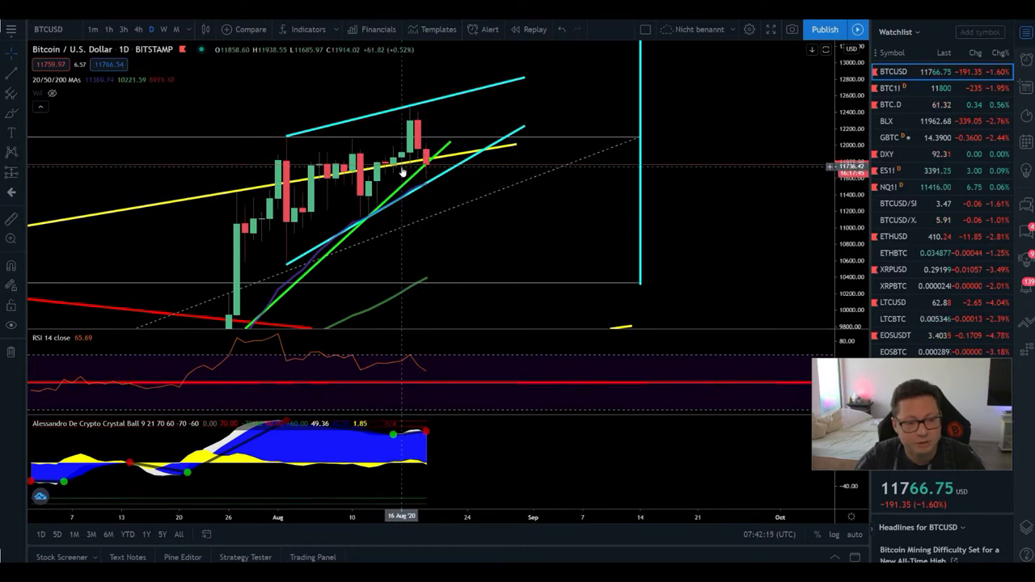
pyautogui.moveTo(426, 171)
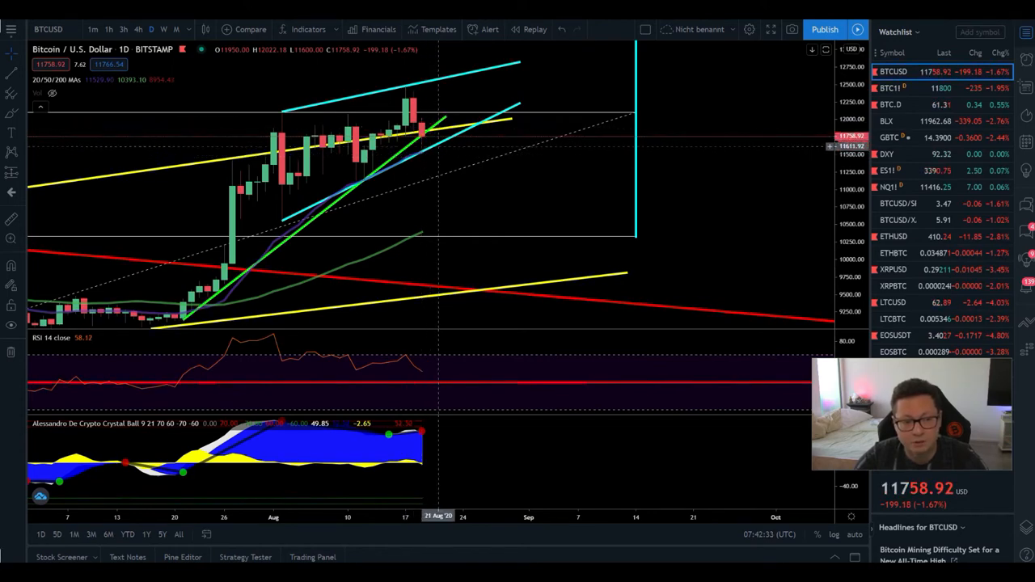
pyautogui.moveTo(430, 142)
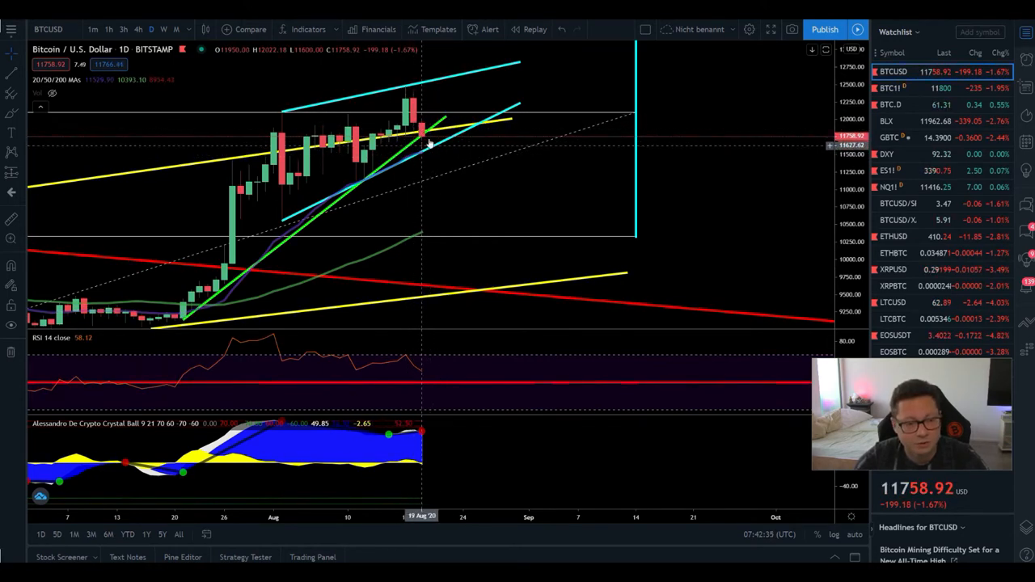
pyautogui.moveTo(421, 158)
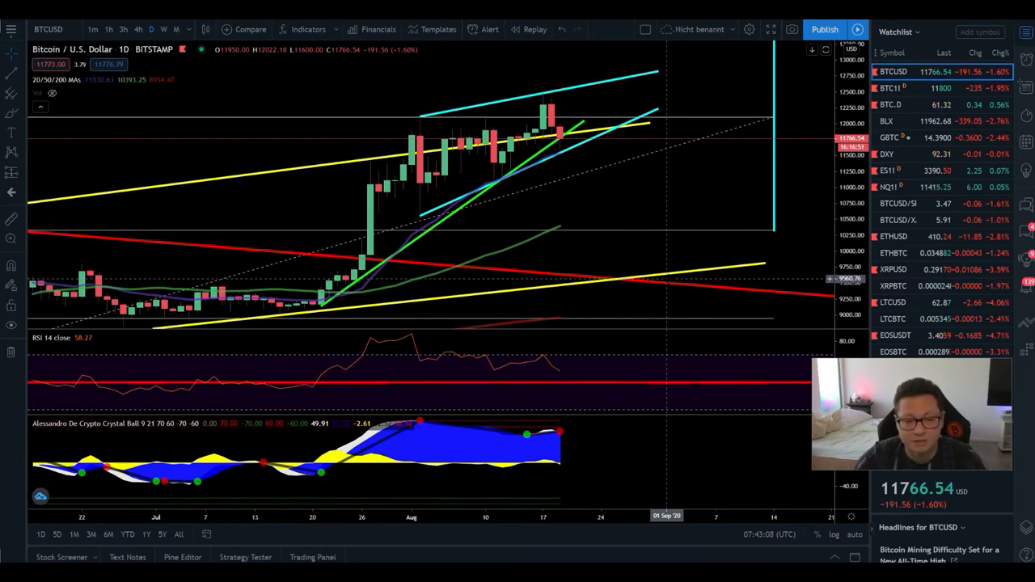
pyautogui.moveTo(602, 283)
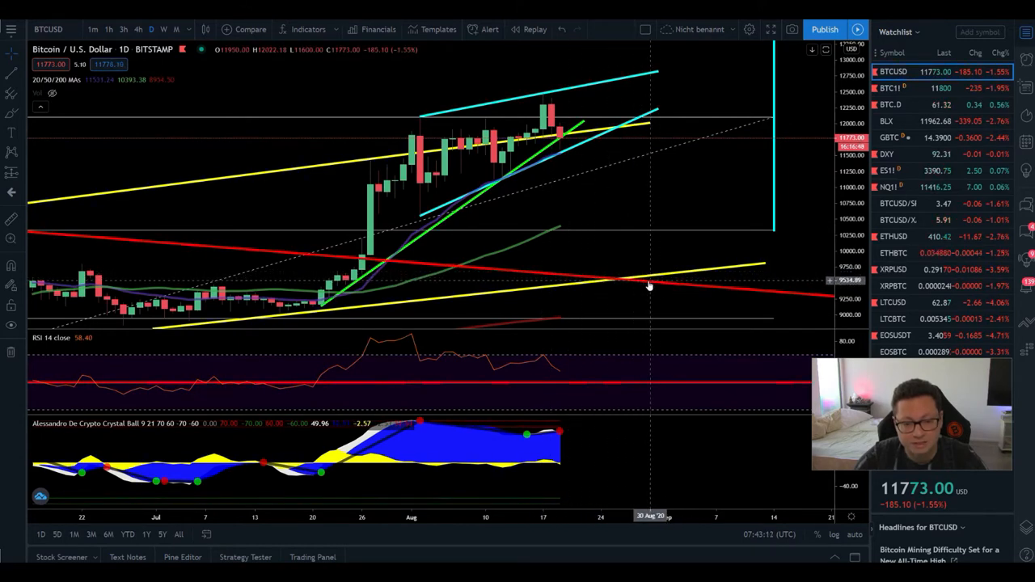
pyautogui.moveTo(647, 283)
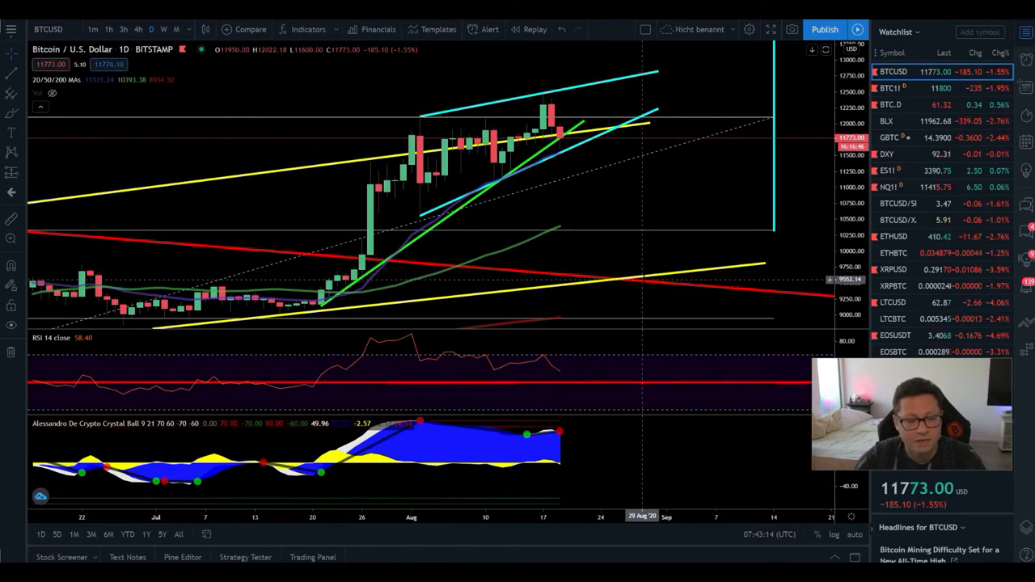
pyautogui.moveTo(595, 131)
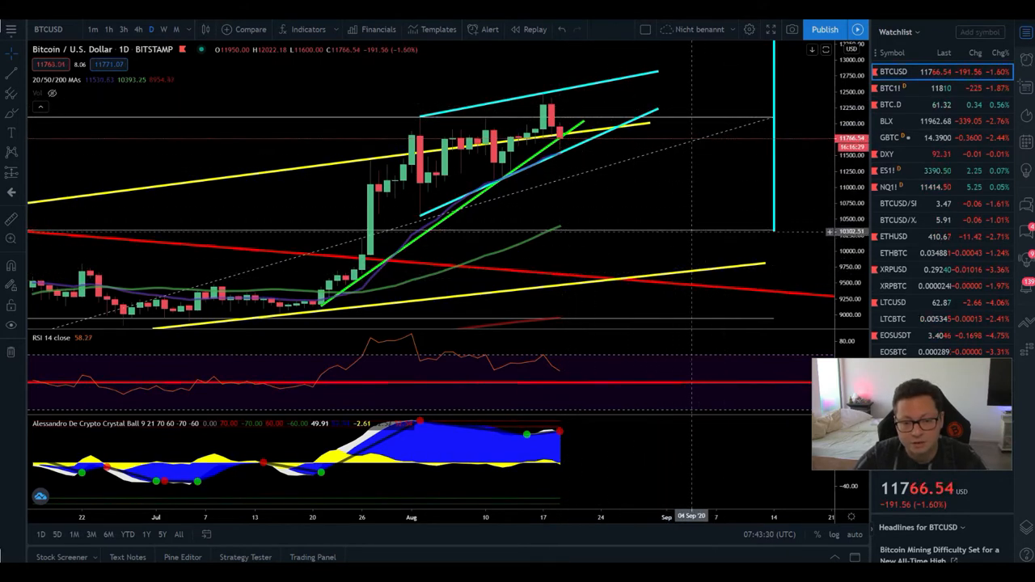
pyautogui.moveTo(725, 291)
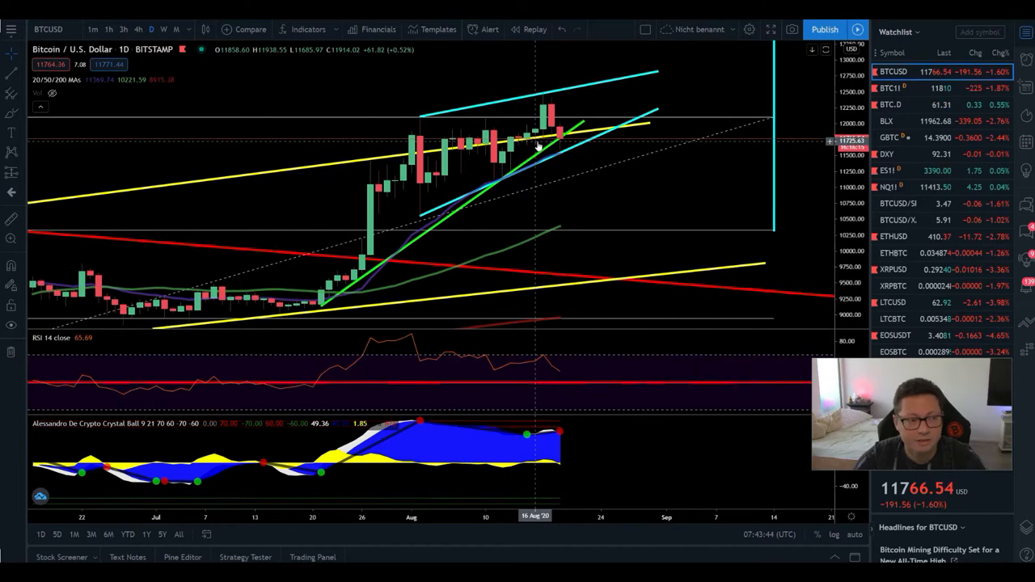
pyautogui.moveTo(561, 154)
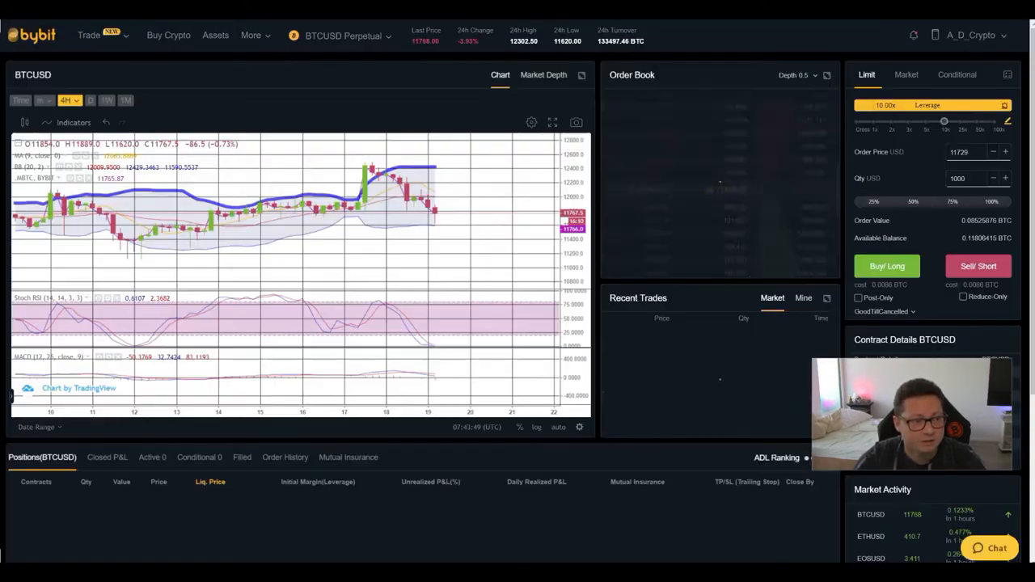
# Step: Inspect the Bybit BTCUSD perpetual chart, then return to TradingView's daily Bitstamp chart
pyautogui.click(91, 100)
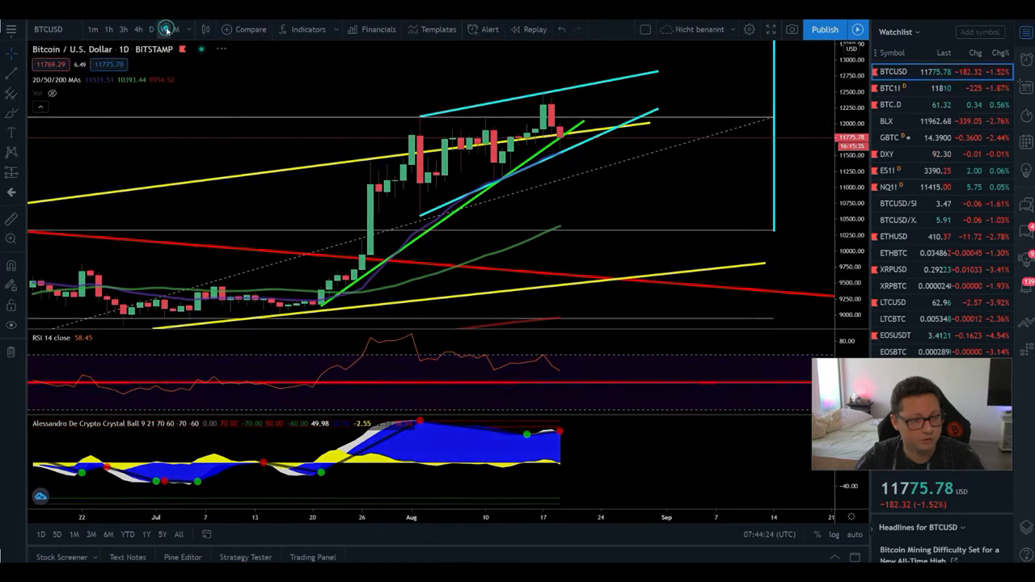
# Step: Leave the TradingView daily chart for the YouTube page of the analysis video
pyautogui.click(164, 29)
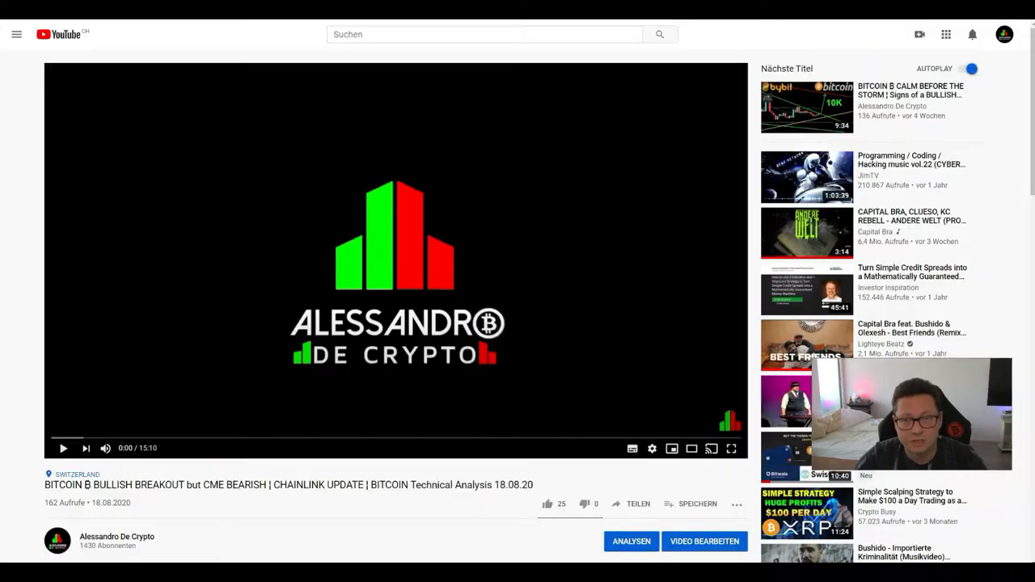
# Step: Read the YouTube description and exchange sign-up links, then bring up Bybit's weekly BTCUSD chart
pyautogui.scroll(-3)
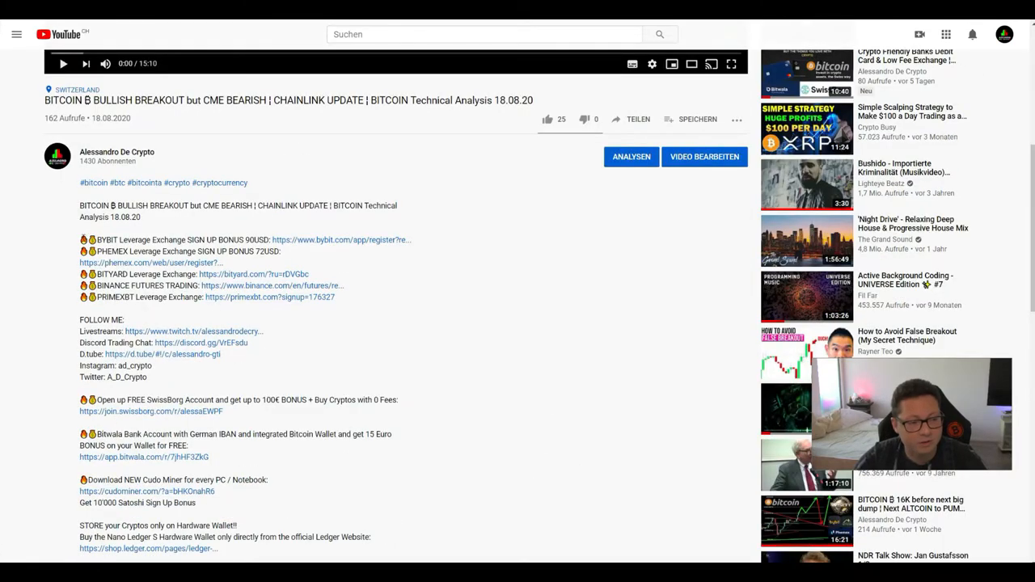
pyautogui.moveTo(80, 239); pyautogui.dragTo(353, 289)
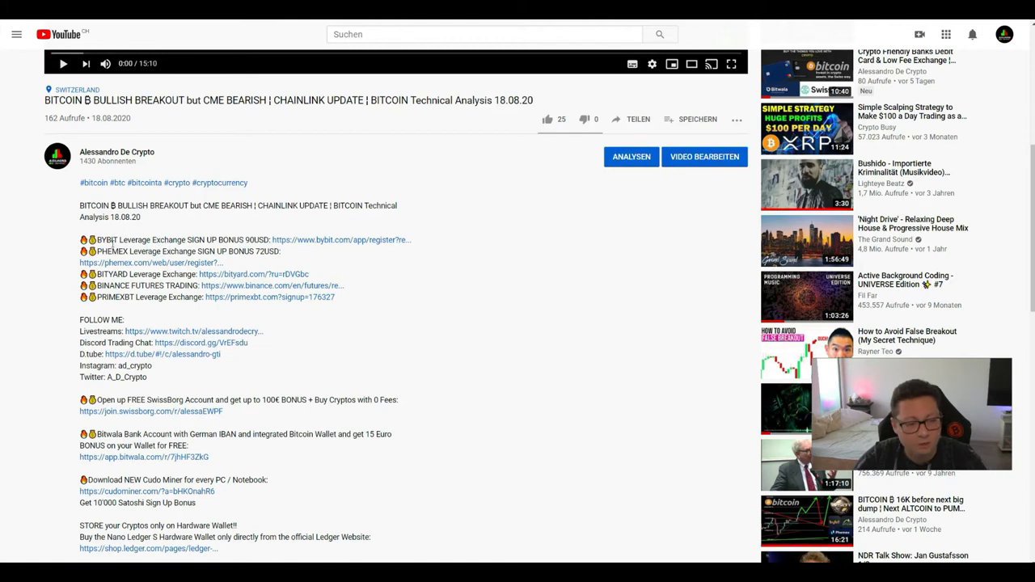
pyautogui.doubleClick(112, 251)
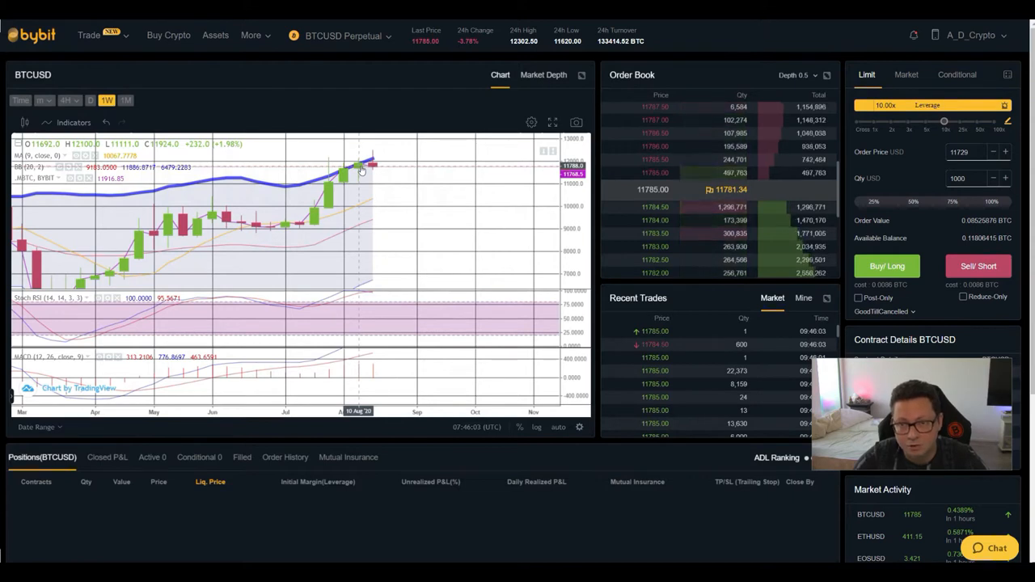
pyautogui.moveTo(379, 193)
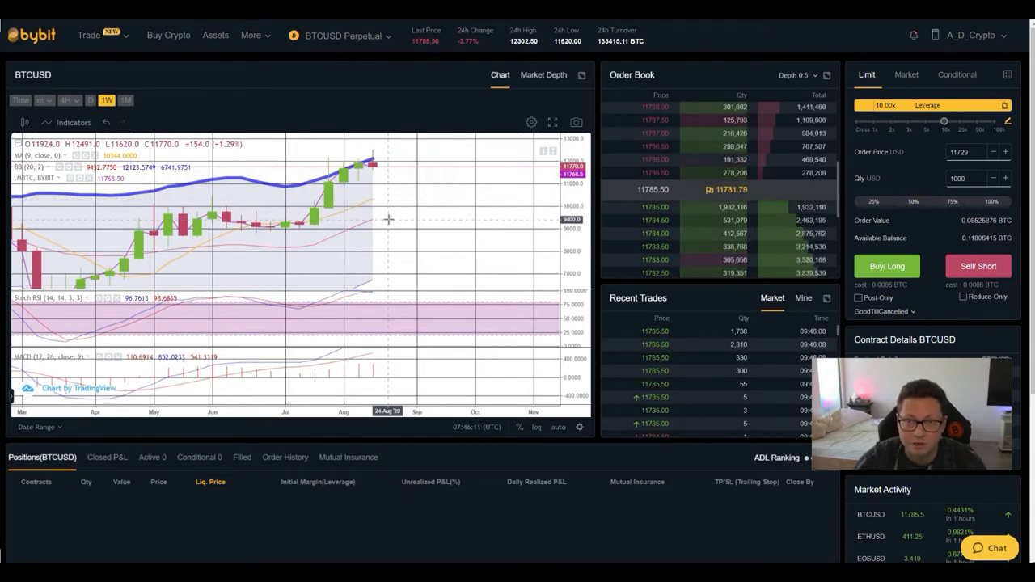
pyautogui.moveTo(414, 157)
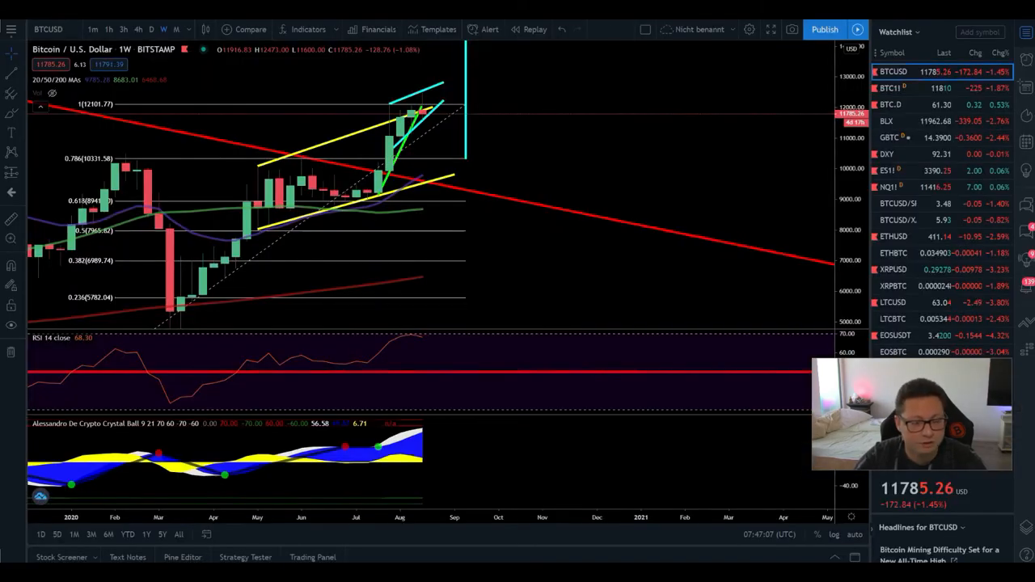
# Step: Set the Bitstamp Bitcoin chart to the 3-hour timeframe showing its trendlines
pyautogui.scroll(-3)
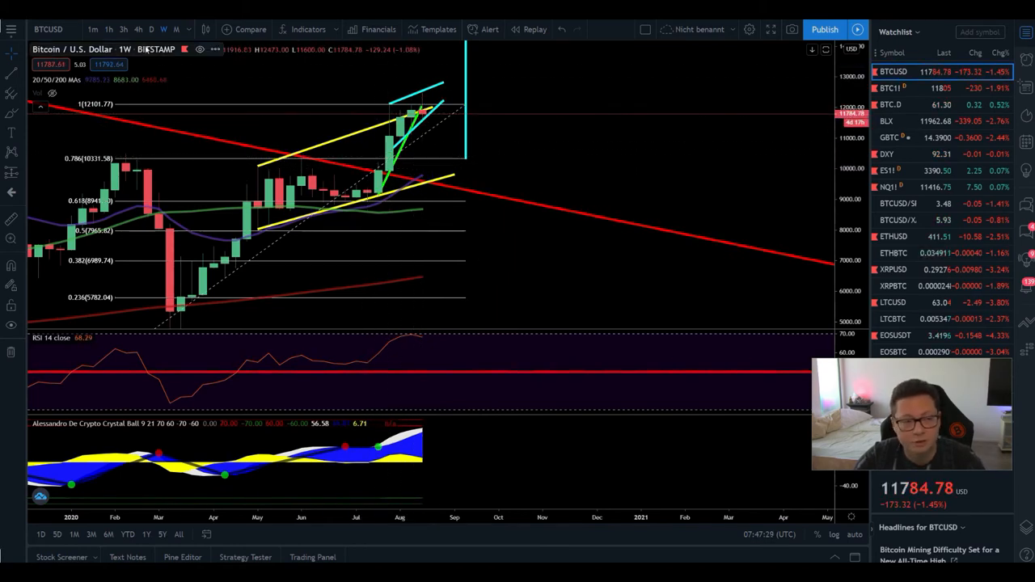
pyautogui.click(123, 29)
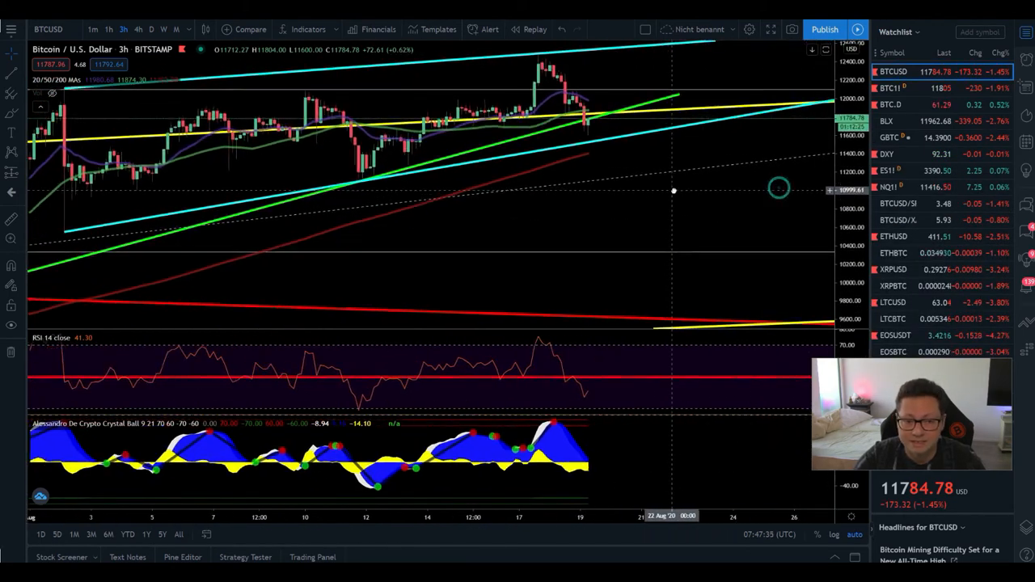
pyautogui.moveTo(534, 154)
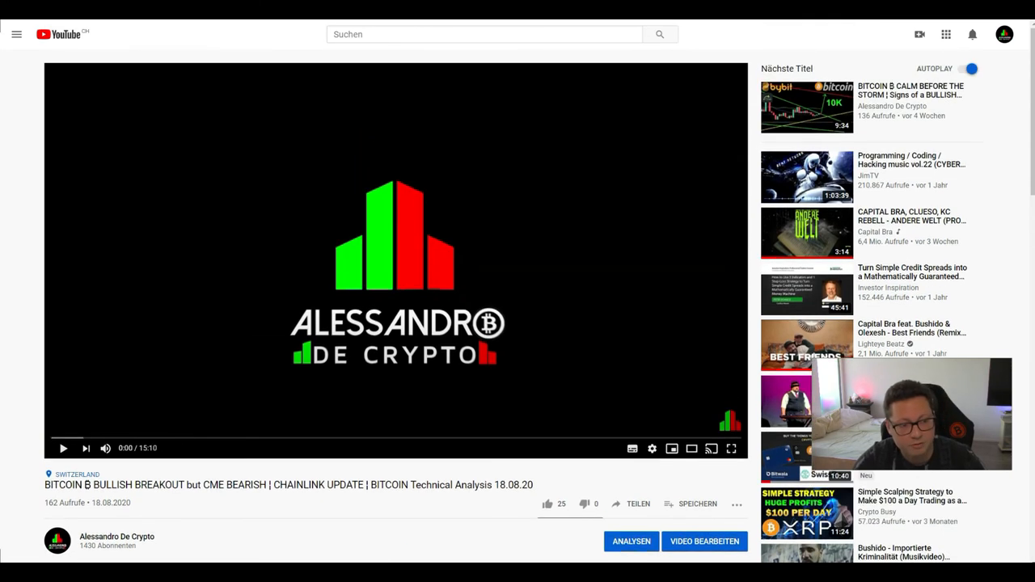
pyautogui.moveTo(284, 385)
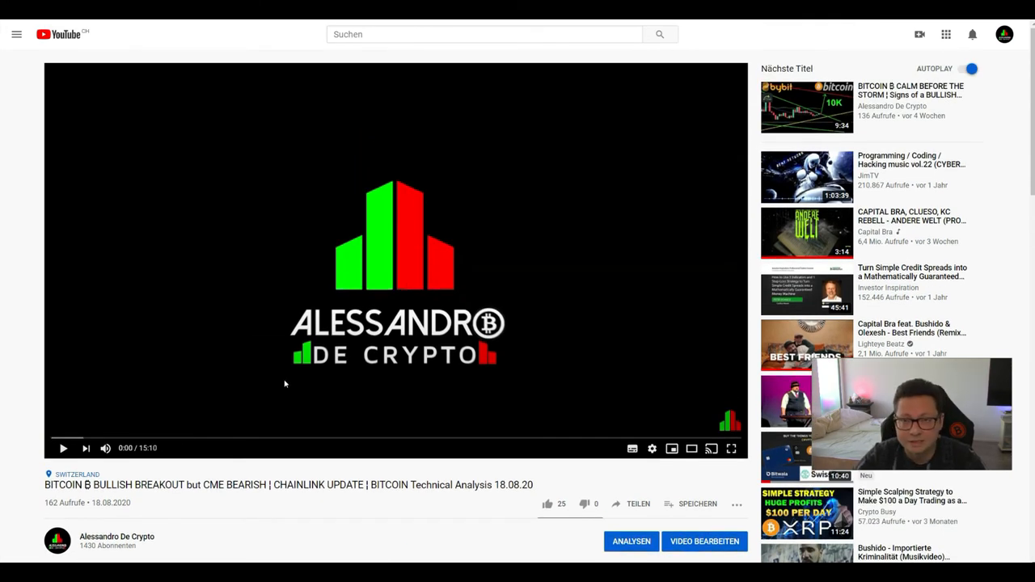